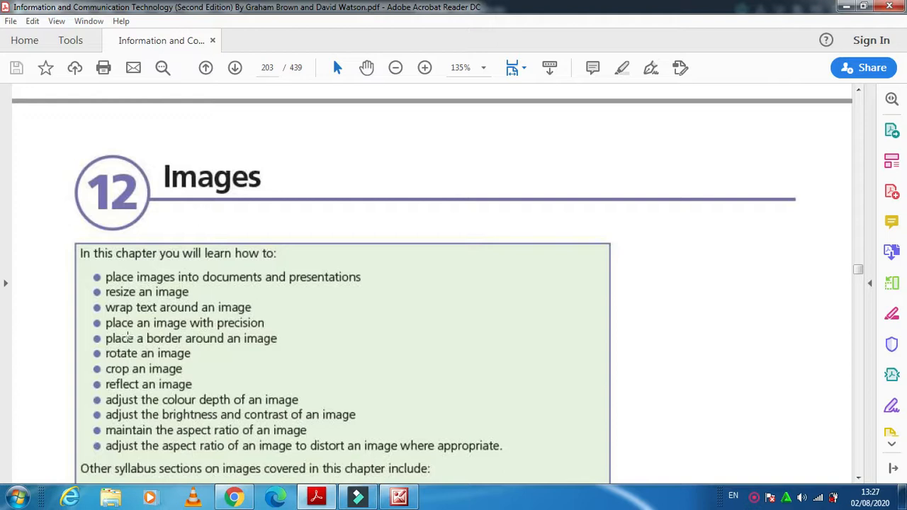
mouse_move(212, 401)
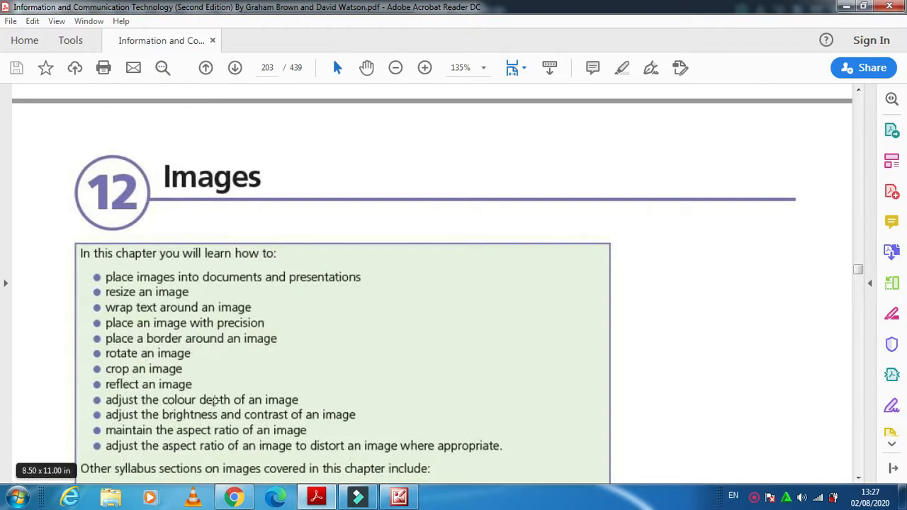
mouse_move(323, 460)
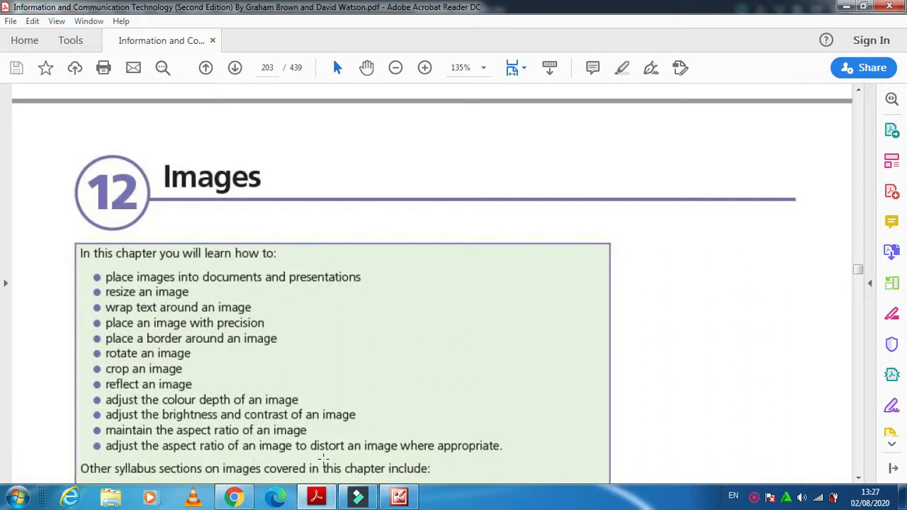
Scroll the PDF down to section 12.1 and the Task 12a brief
scroll("down", 3)
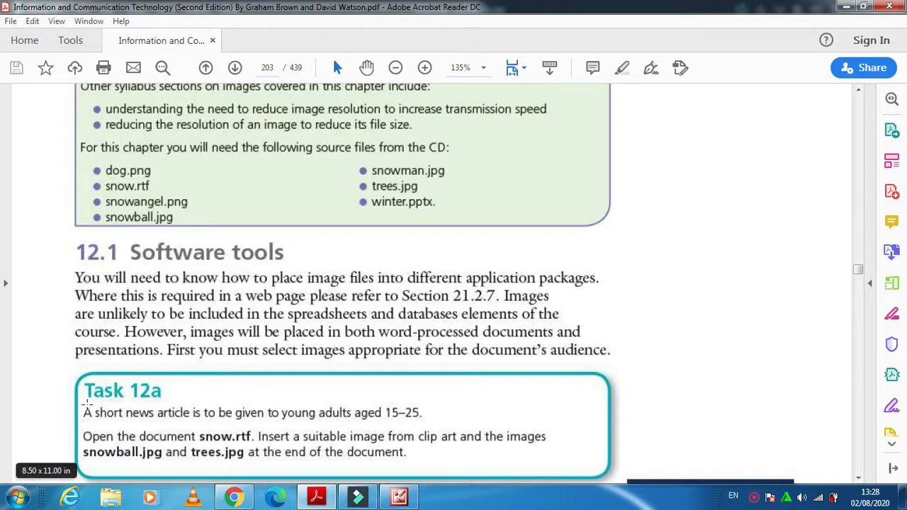
mouse_move(167, 398)
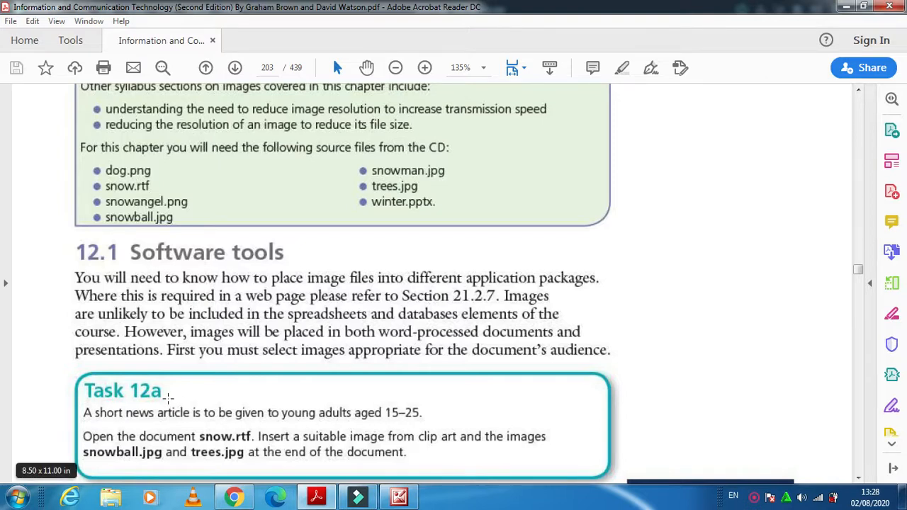
Launch Microsoft Word while the Task 12a brief stays open in Acrobat
double_click(221, 96)
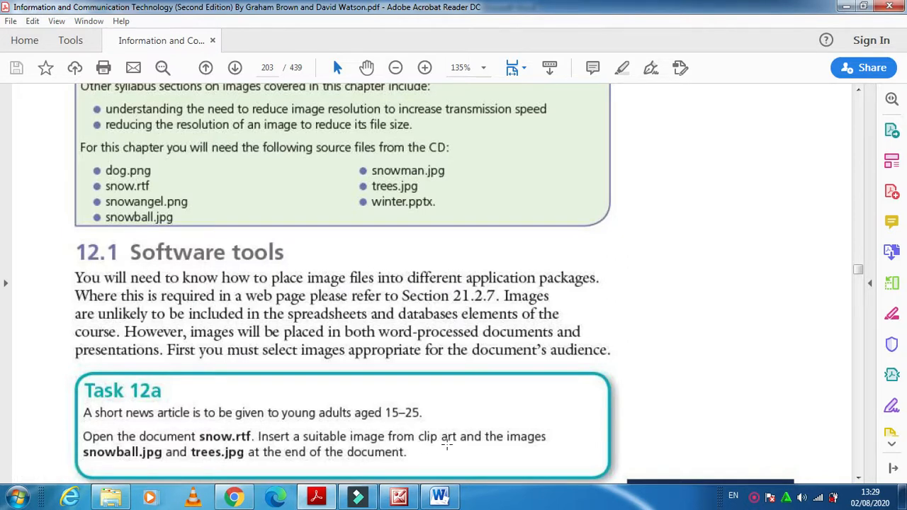
left_click(439, 496)
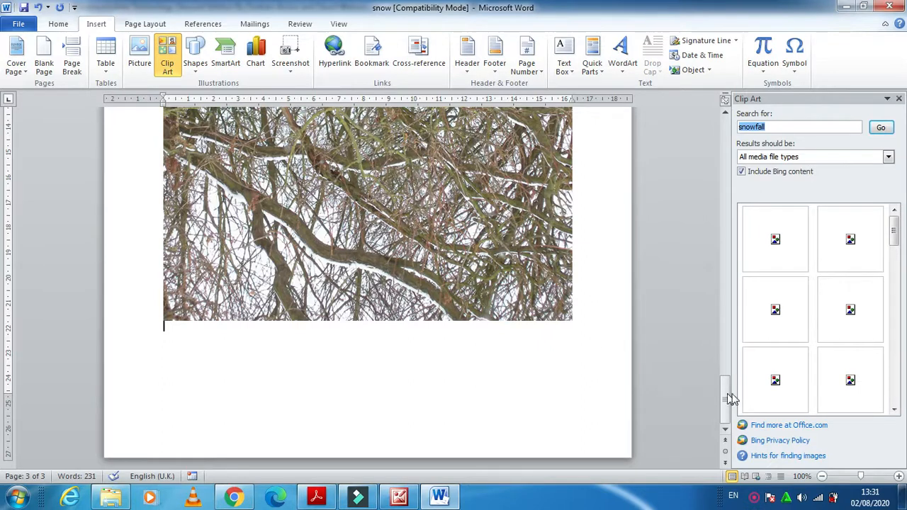